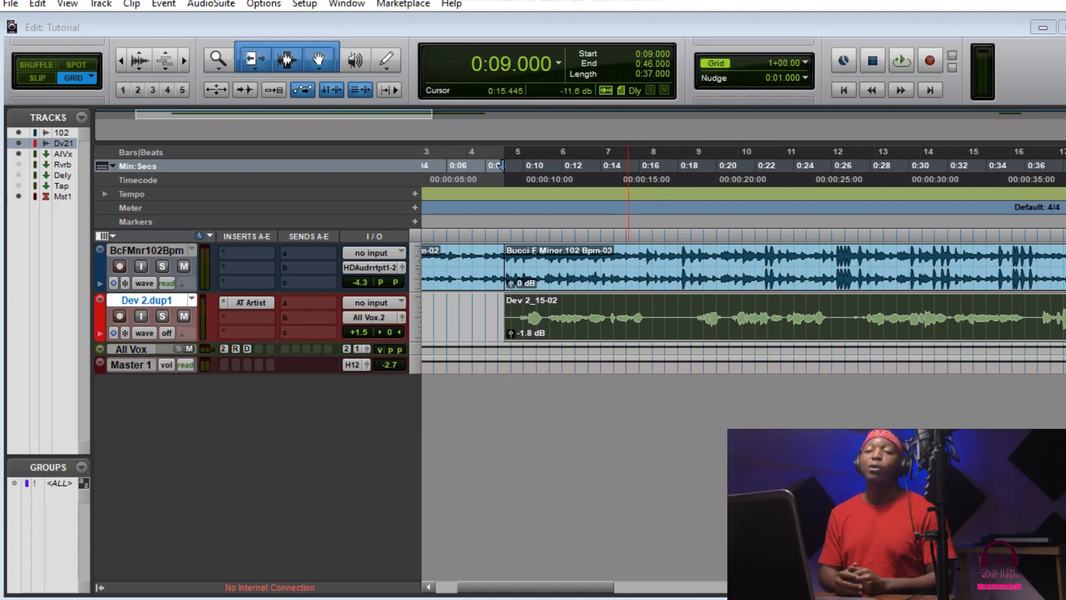
Review the vocal send's routing choices and switch to the Mix window
left_click(373, 302)
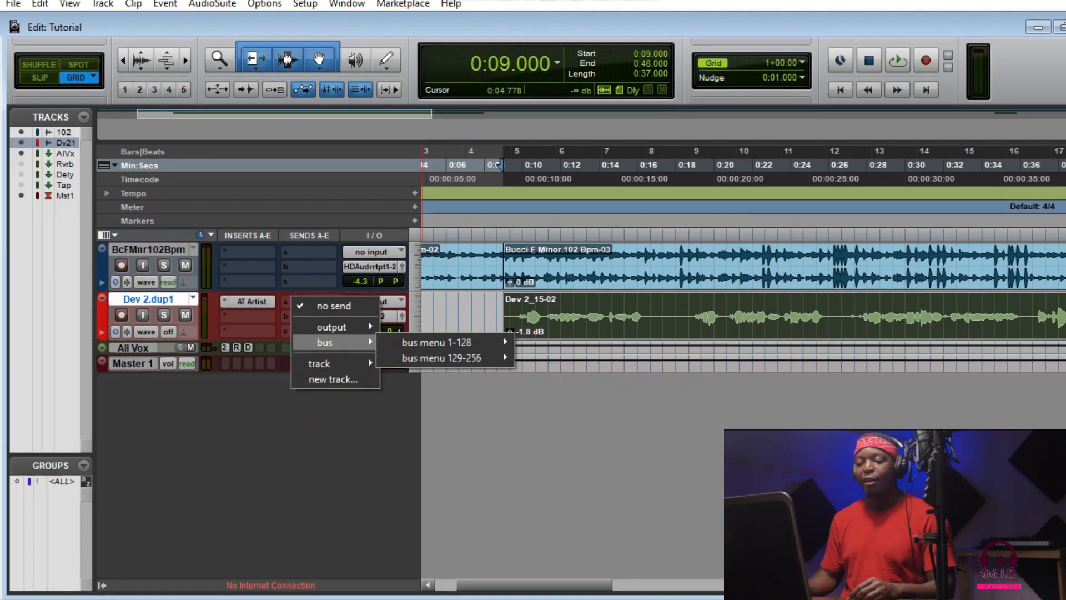
left_click(435, 342)
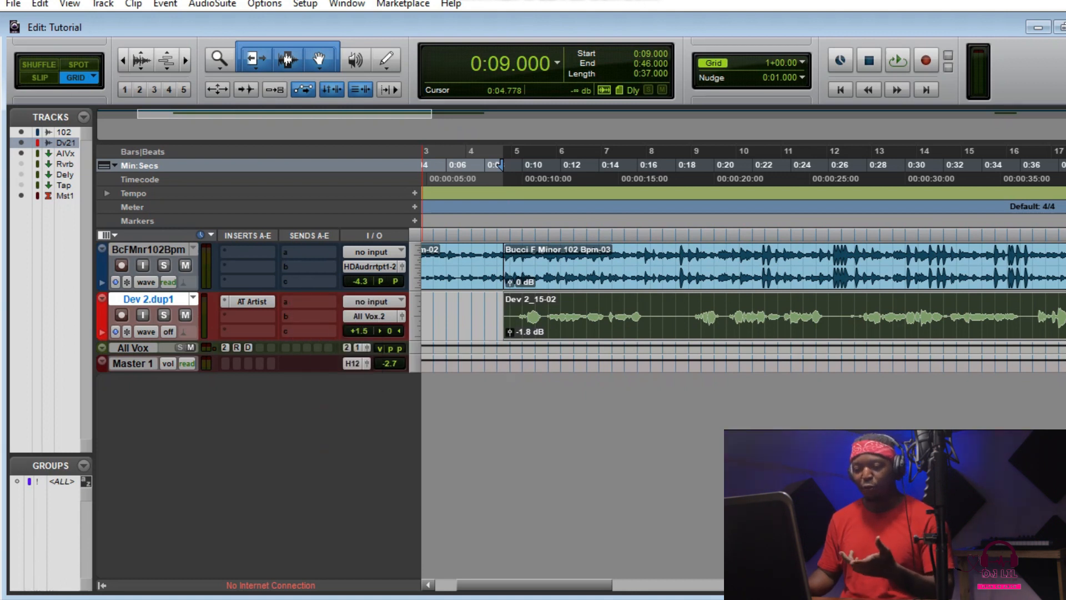
left_click(347, 5)
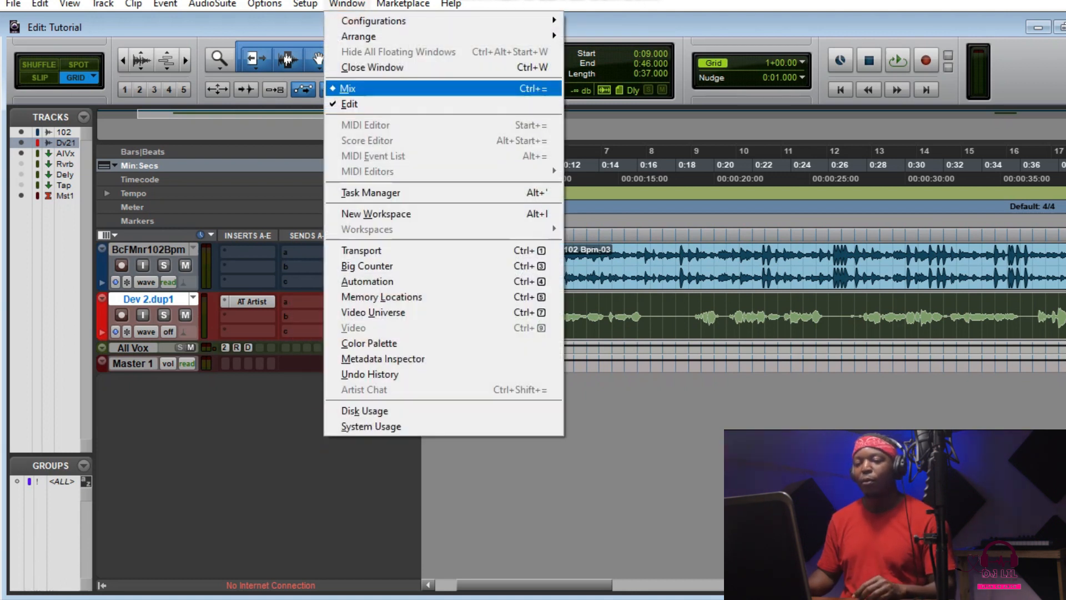
left_click(347, 88)
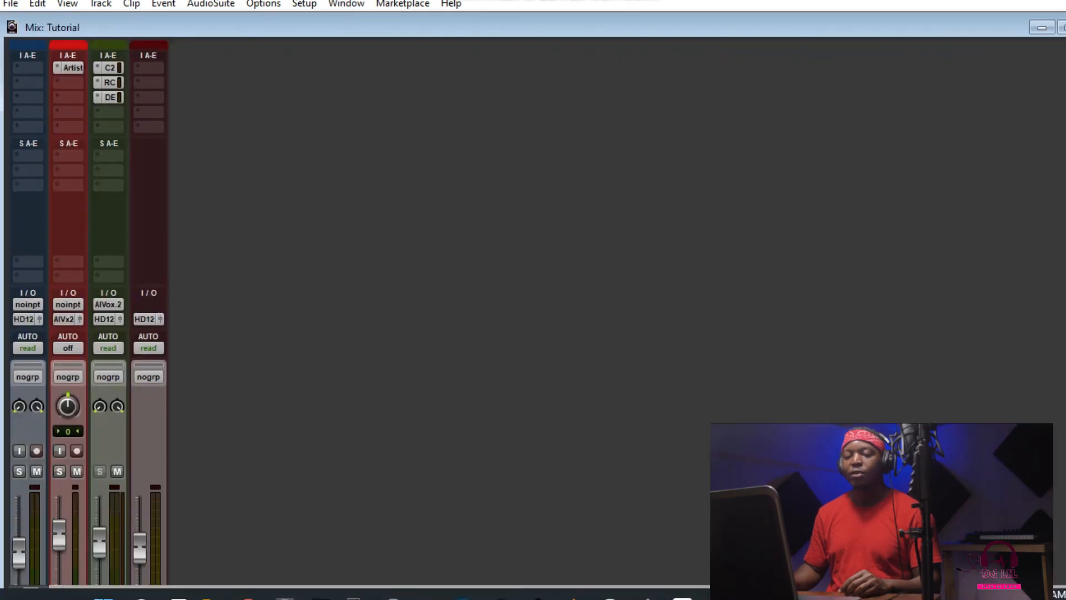
scroll("down", 3)
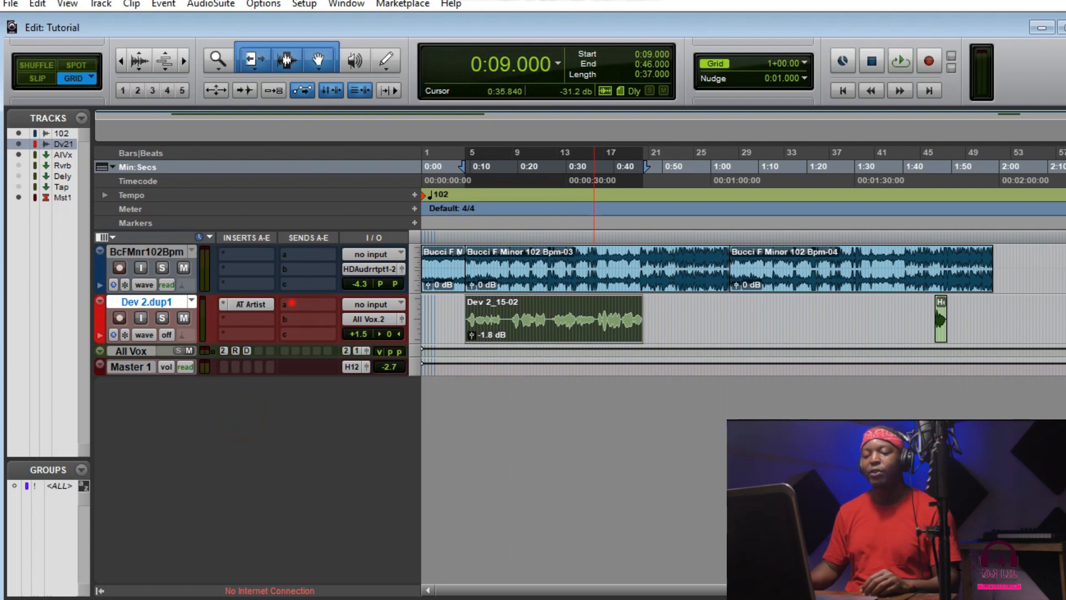
Create a new stereo aux input track named Reverb
left_click(308, 303)
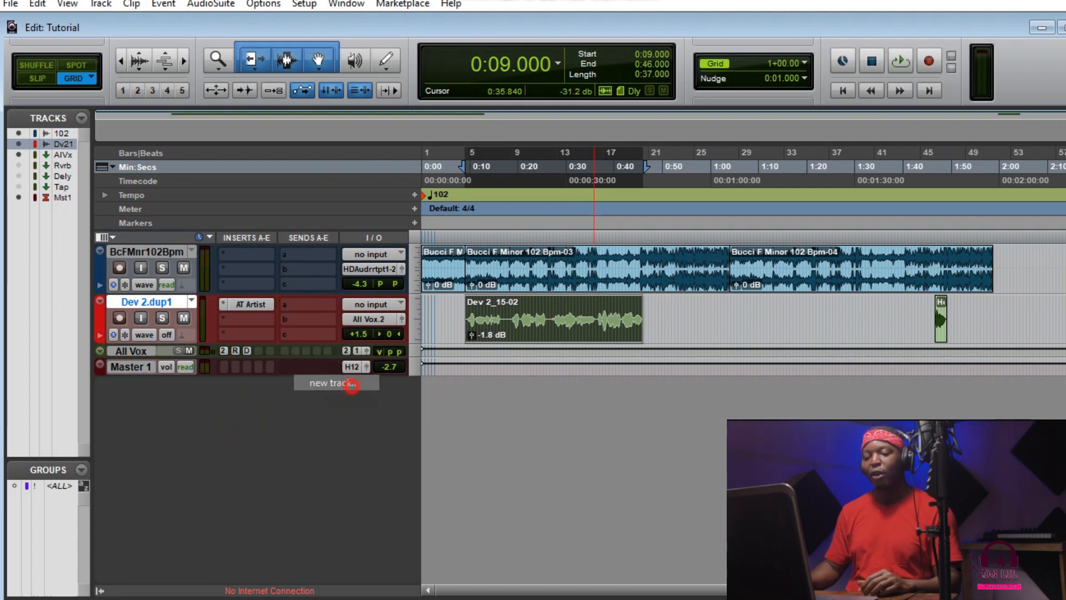
left_click(335, 383)
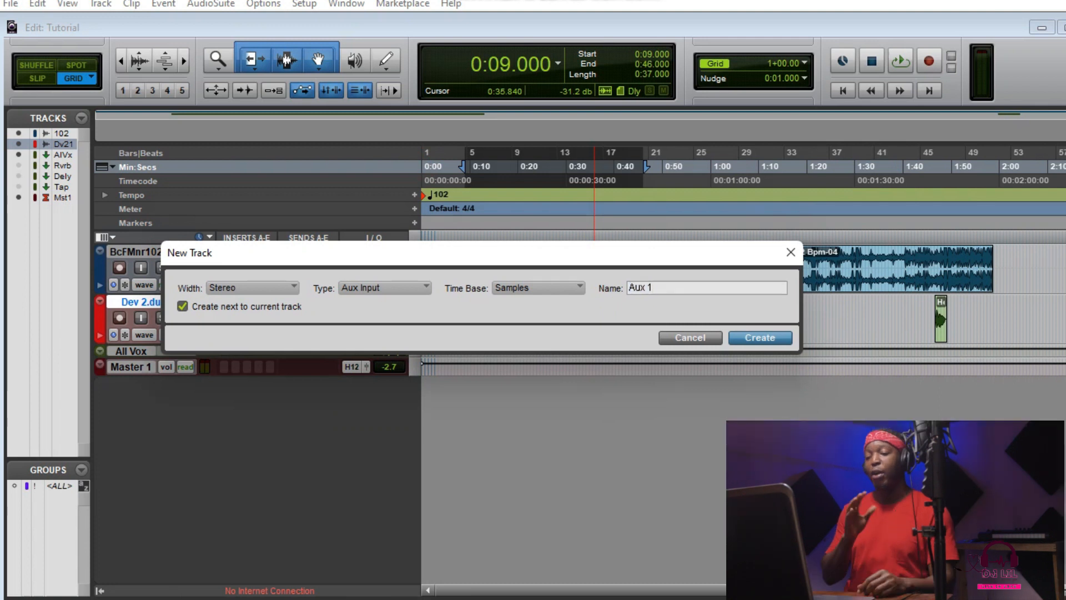
left_click(706, 286)
type("A")
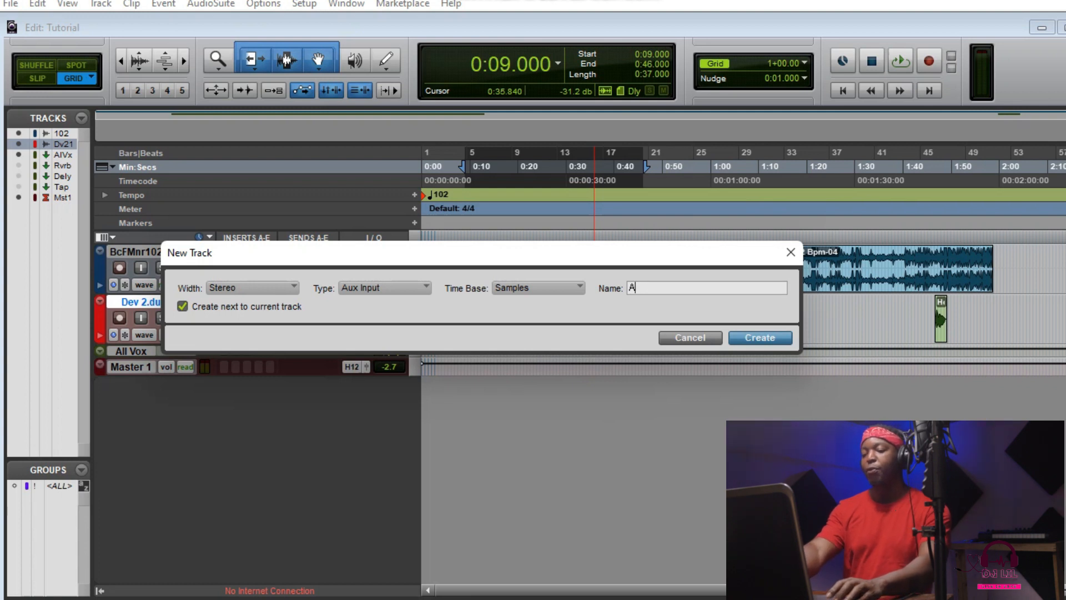
type("R")
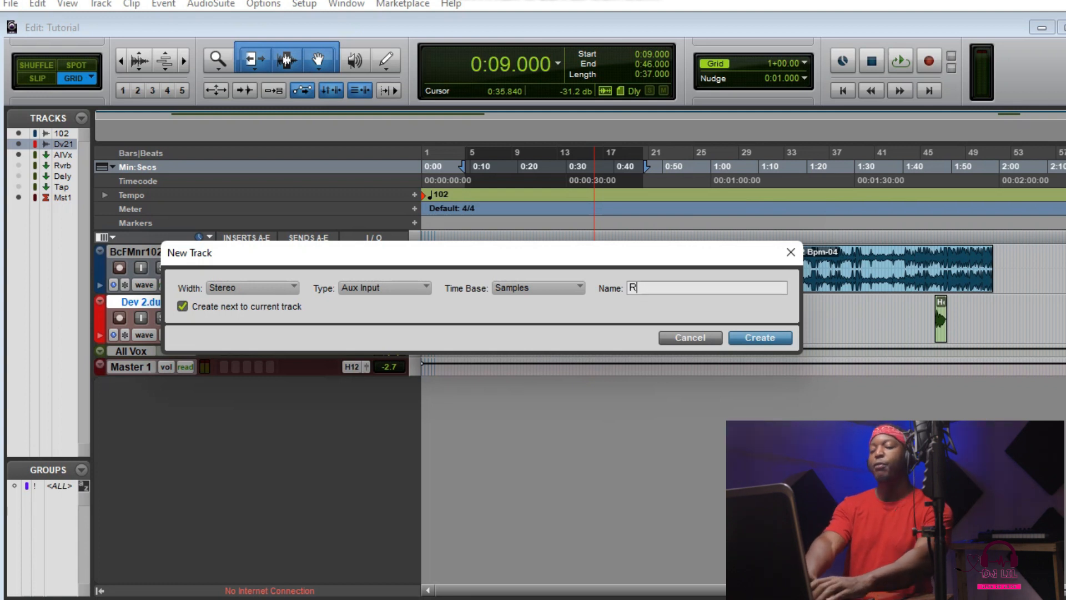
type("everb")
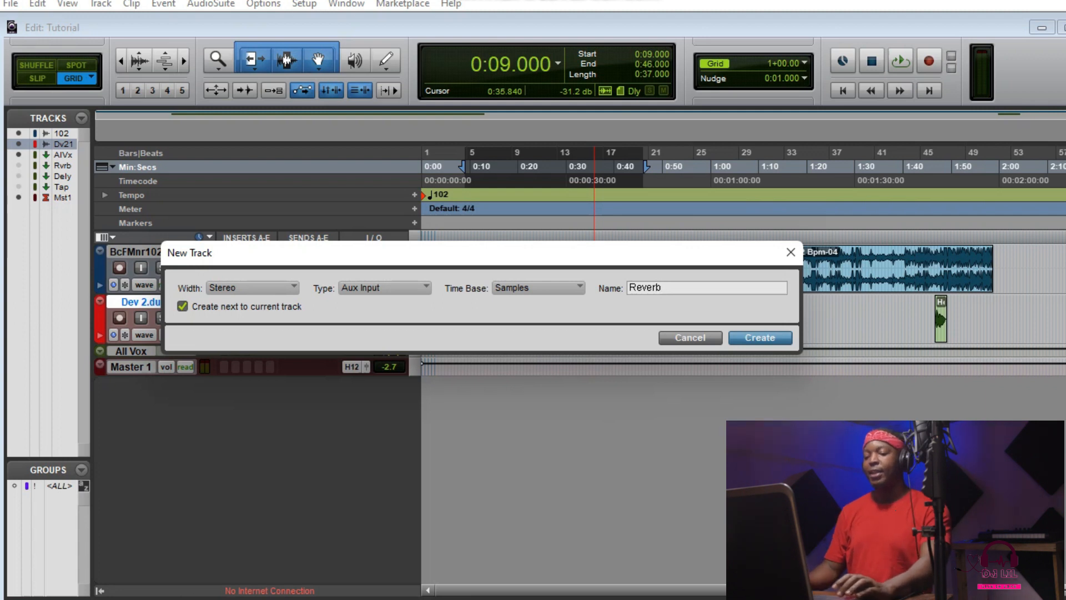
left_click(760, 338)
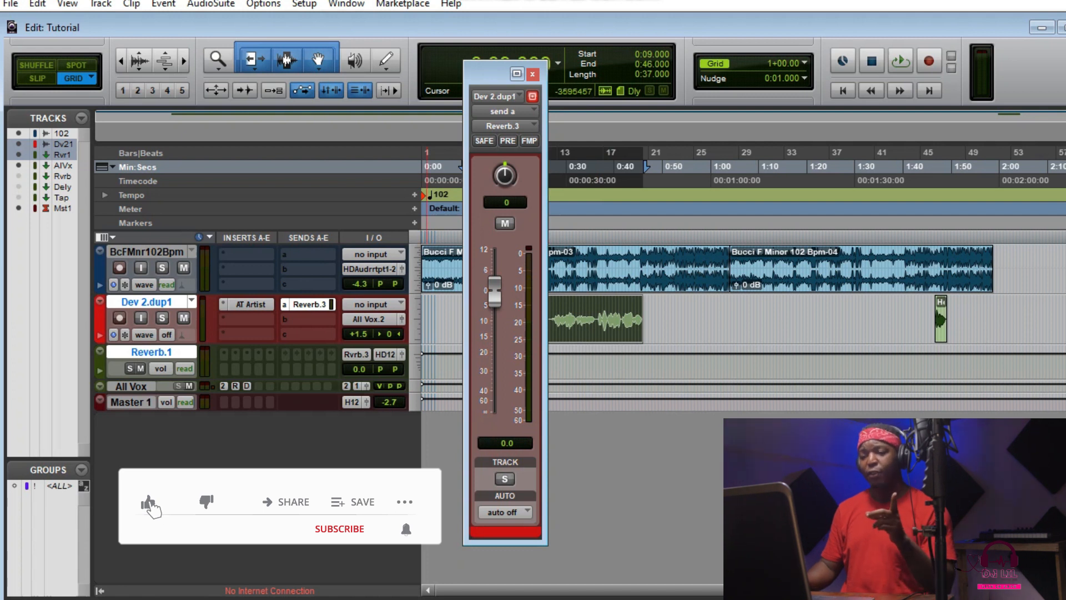
Close the floating send fader window for Dev 2.dup1 send A
left_click(148, 501)
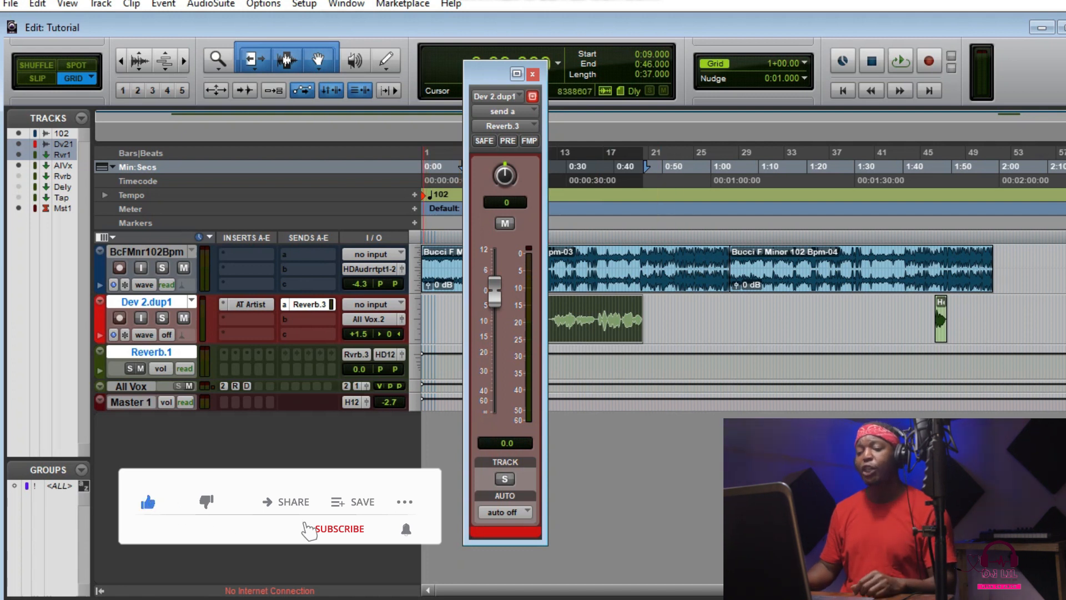
left_click(342, 529)
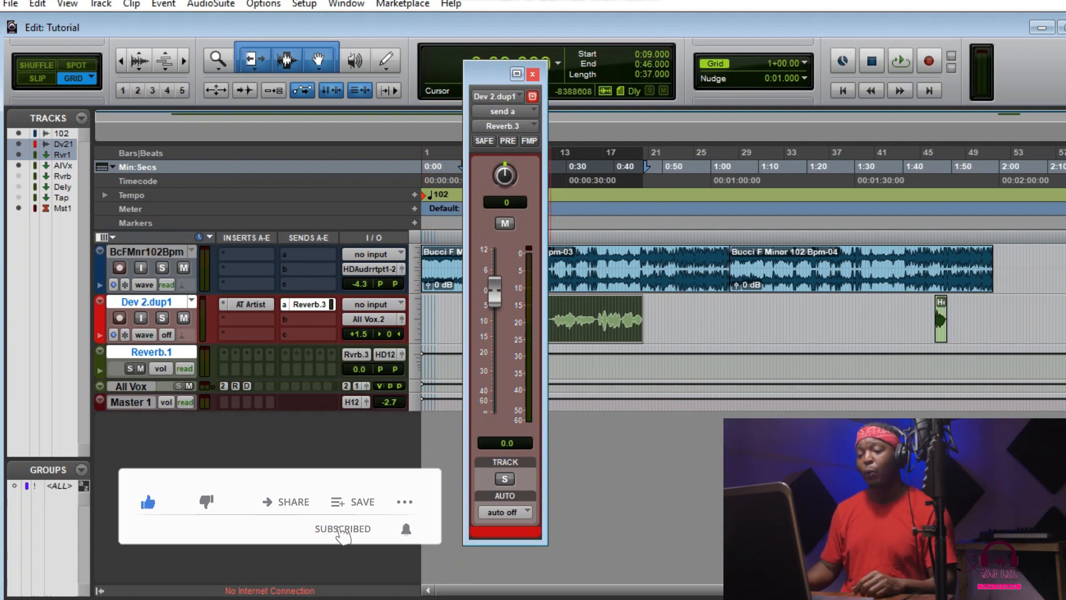
left_click(532, 74)
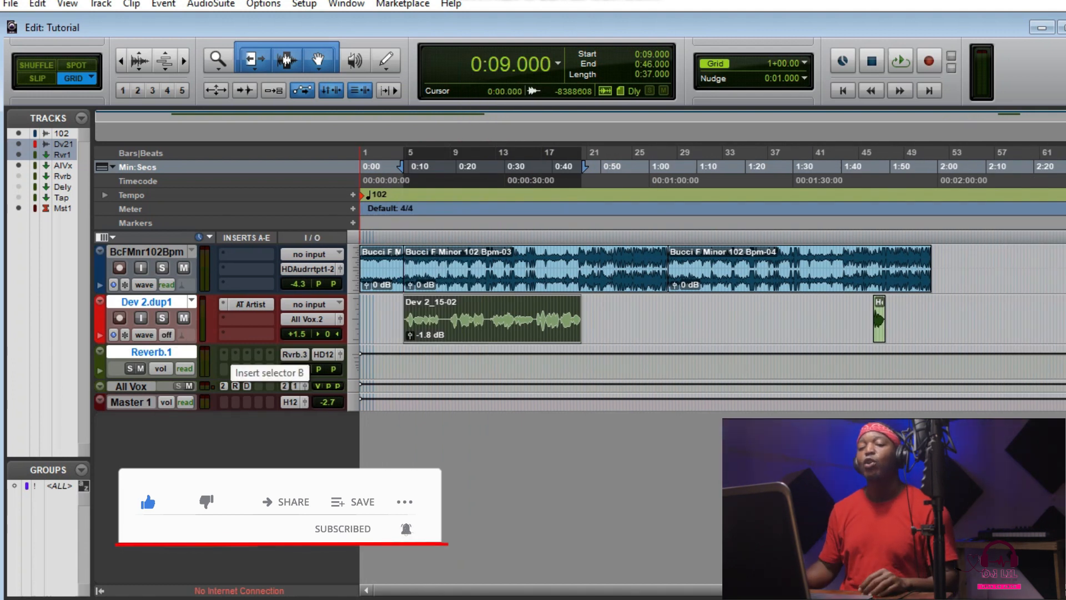
From the Mix window, create a new stereo aux input track named Delay
left_click(347, 4)
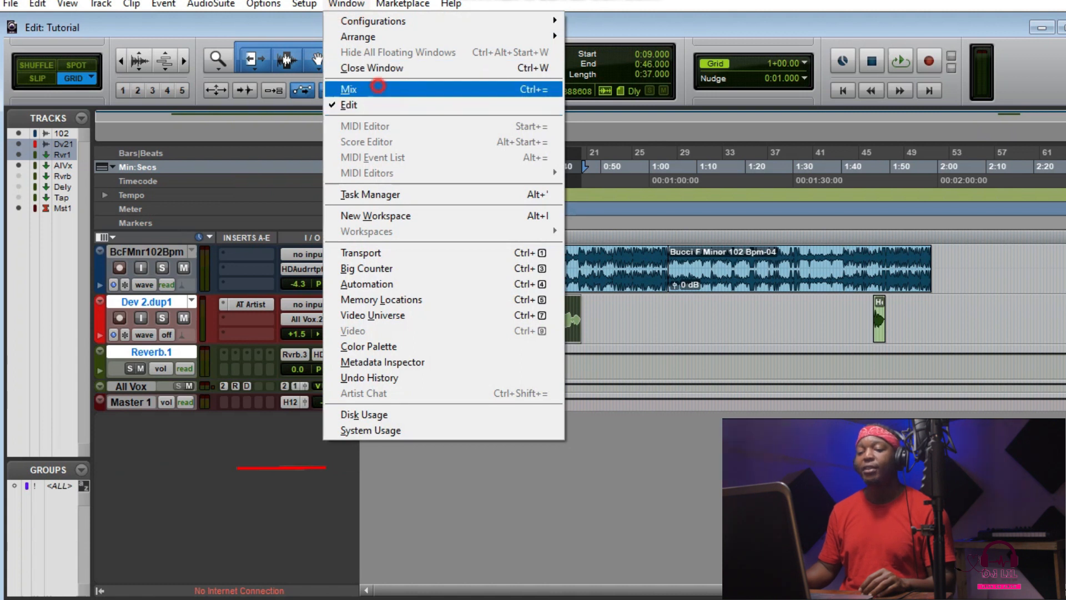
left_click(349, 89)
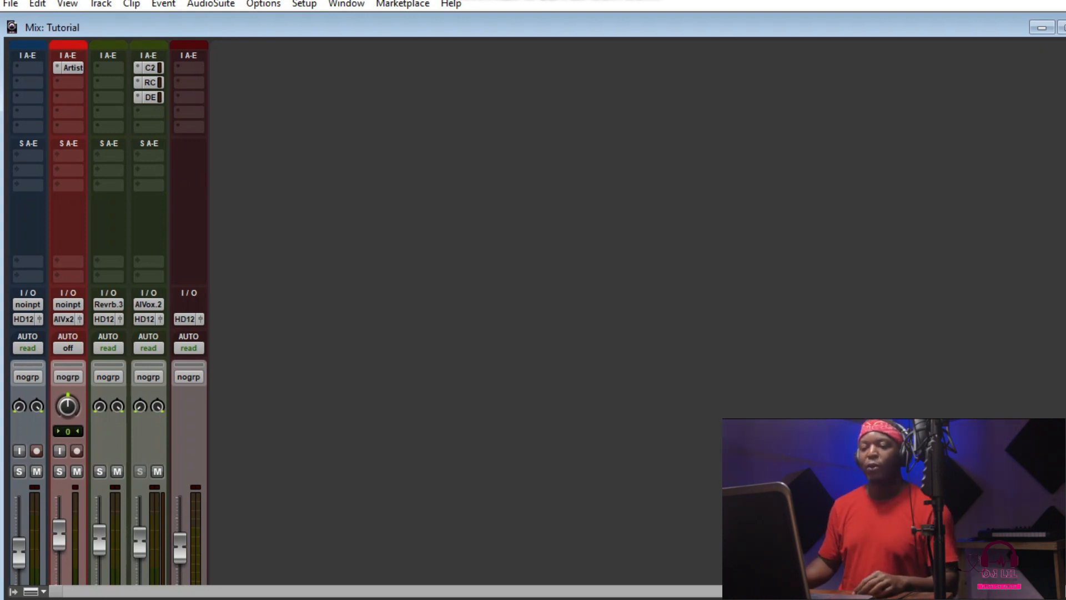
left_click(68, 154)
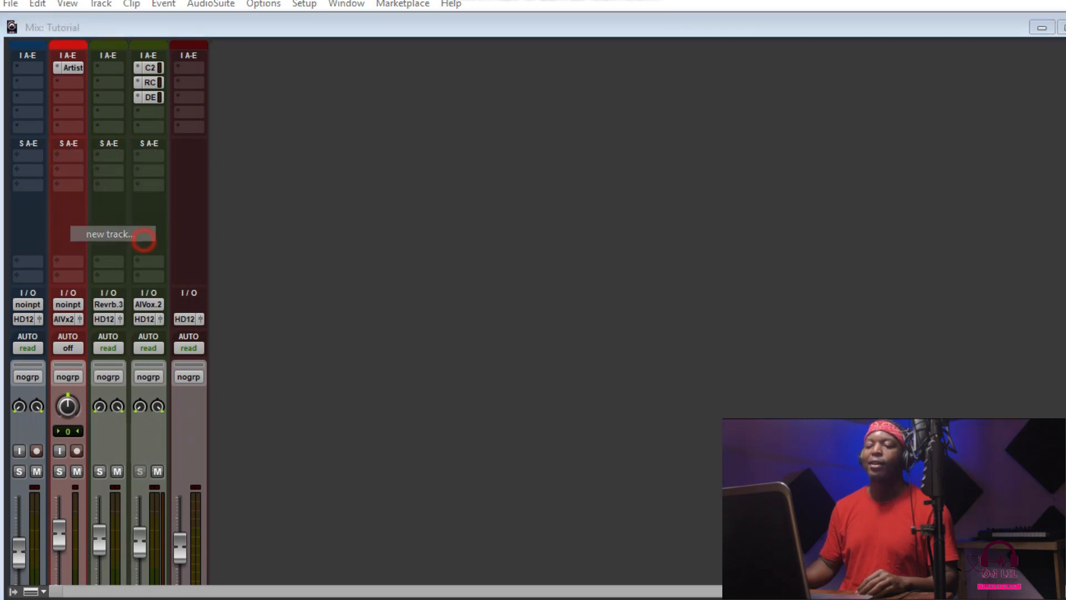
left_click(114, 235)
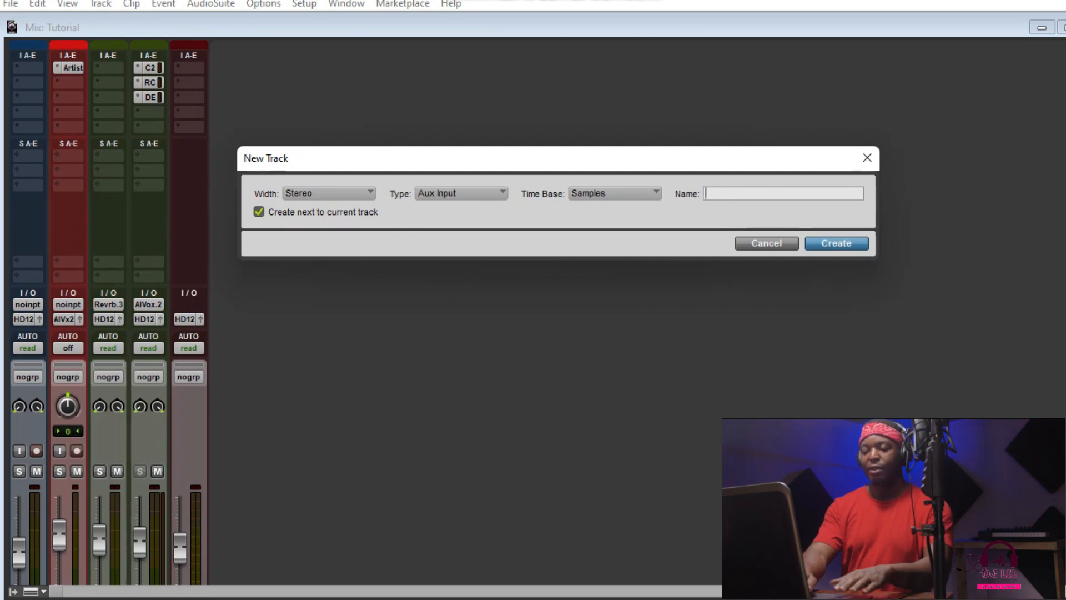
type("Dela")
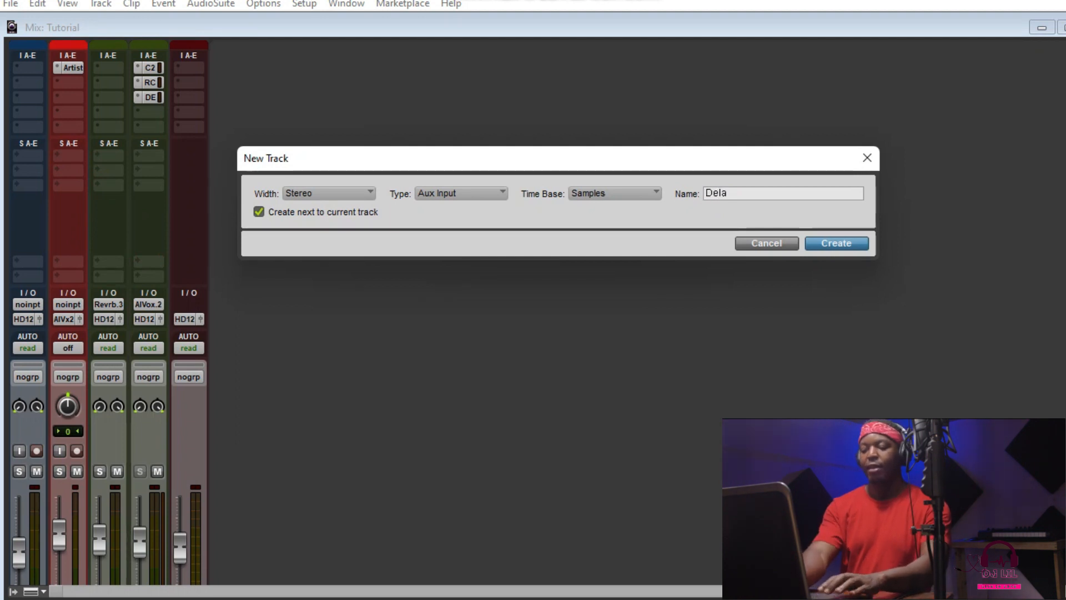
key("Backspace")
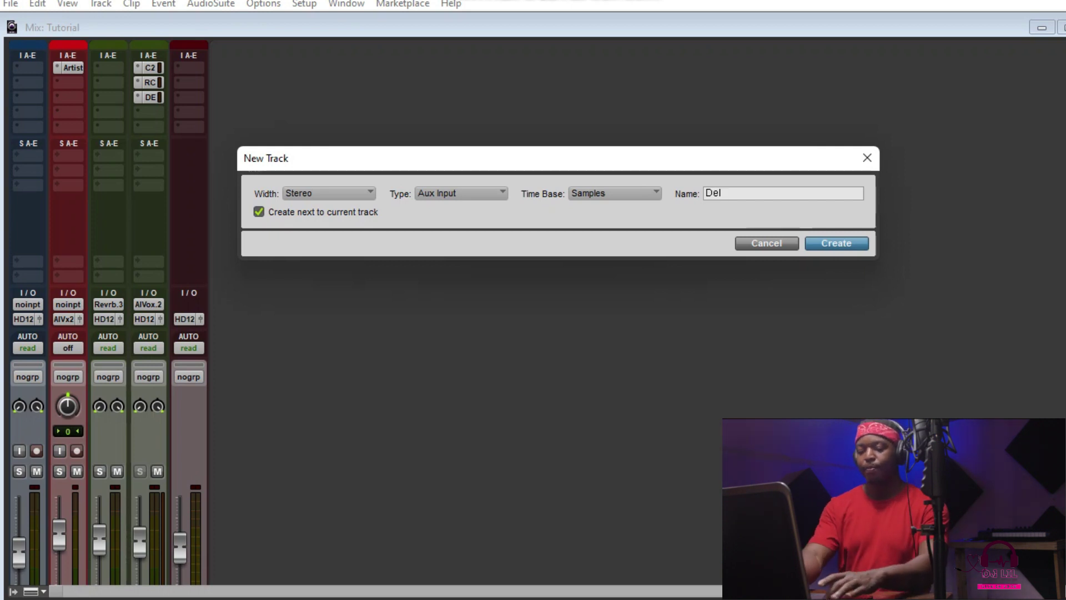
type("ay")
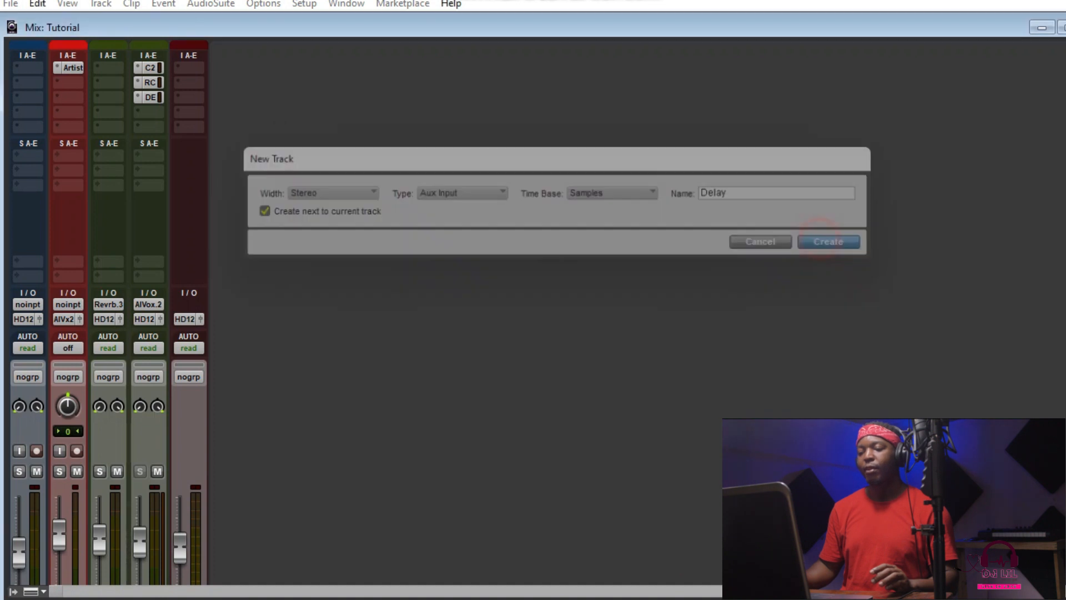
left_click(828, 241)
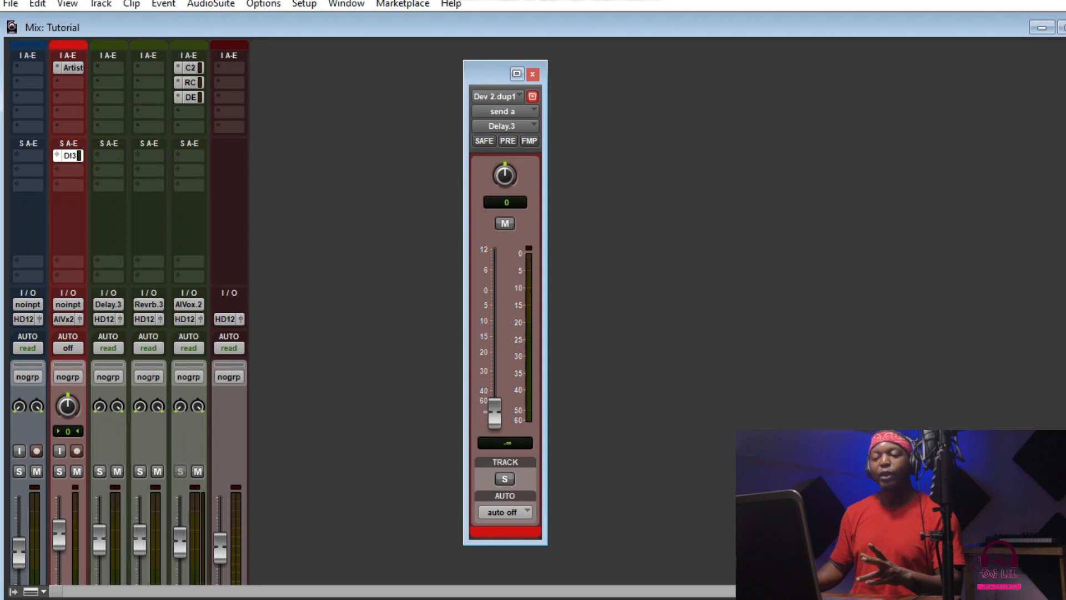
Route the vocal's send A to the Reverb bus and send B to the Delay bus
left_click(68, 156)
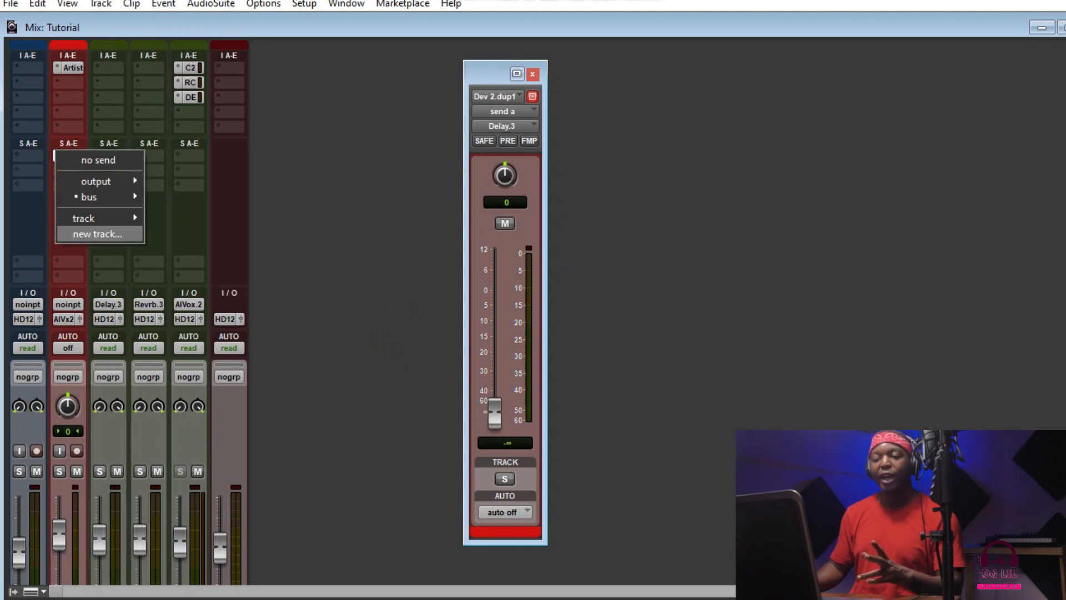
left_click(83, 218)
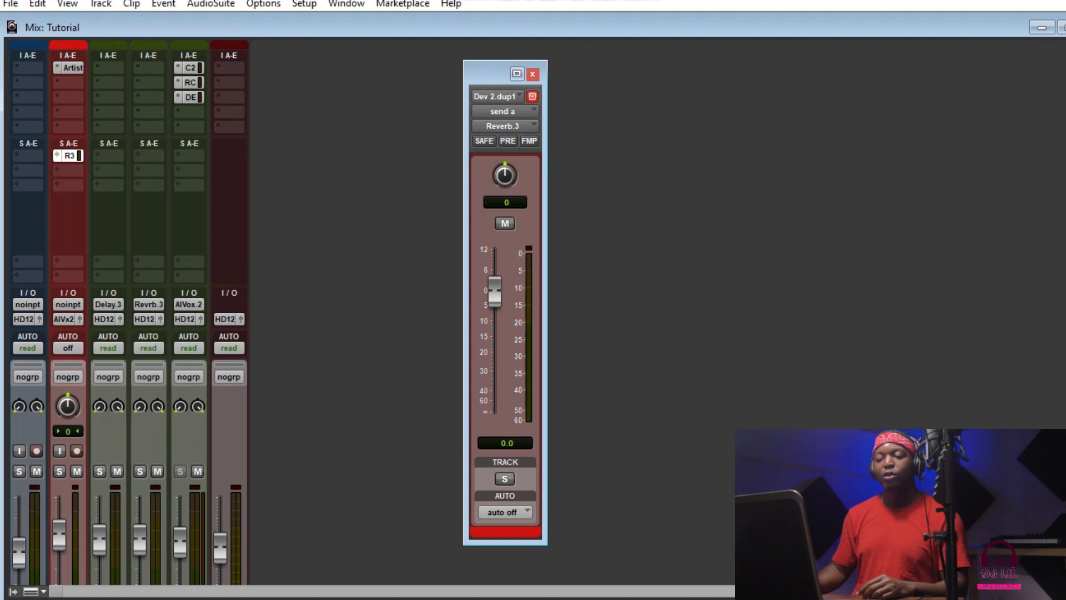
left_click(67, 155)
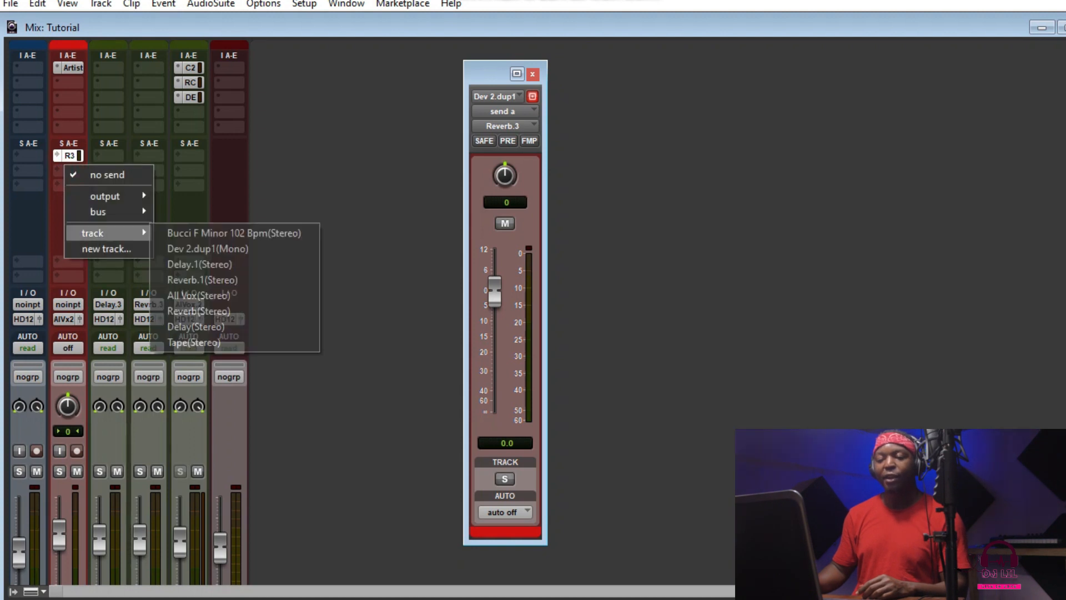
mouse_move(193, 343)
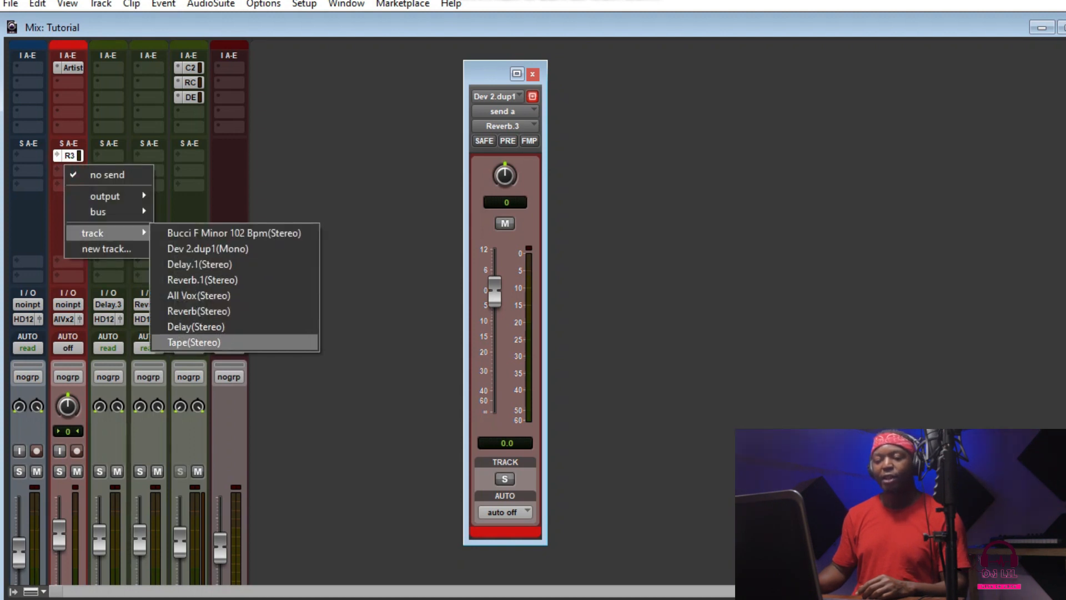
left_click(195, 327)
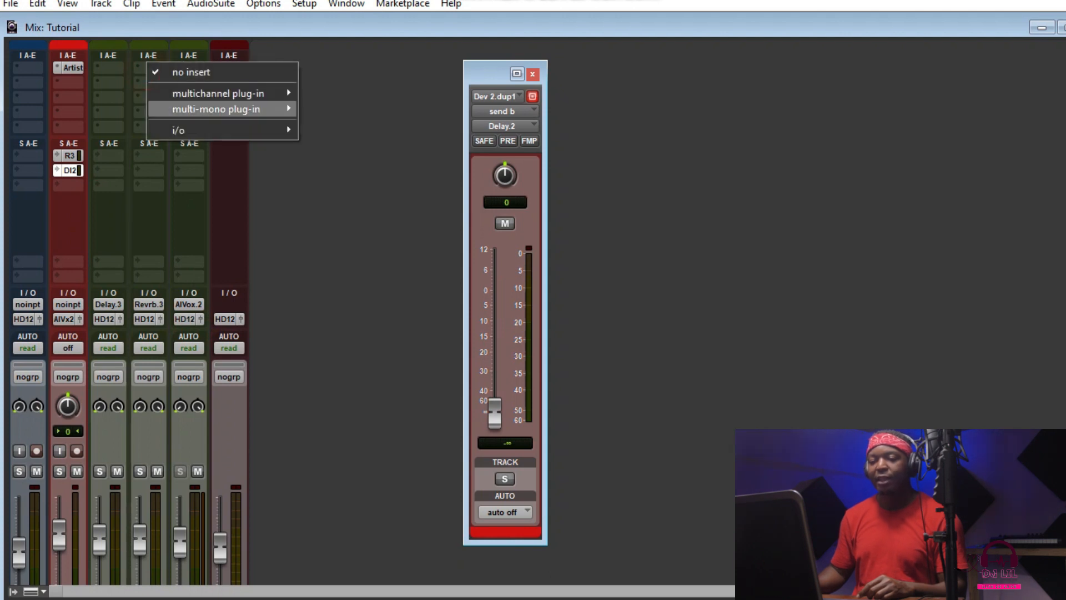
mouse_move(218, 93)
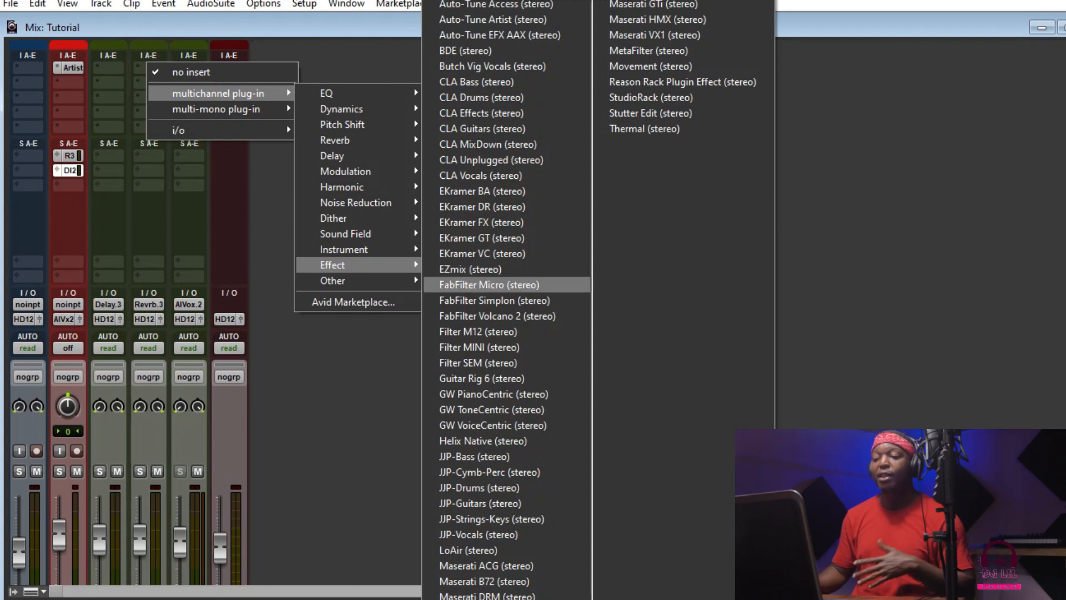
Insert the D-Verb multichannel reverb plug-in on the Reverb aux track
left_click(489, 284)
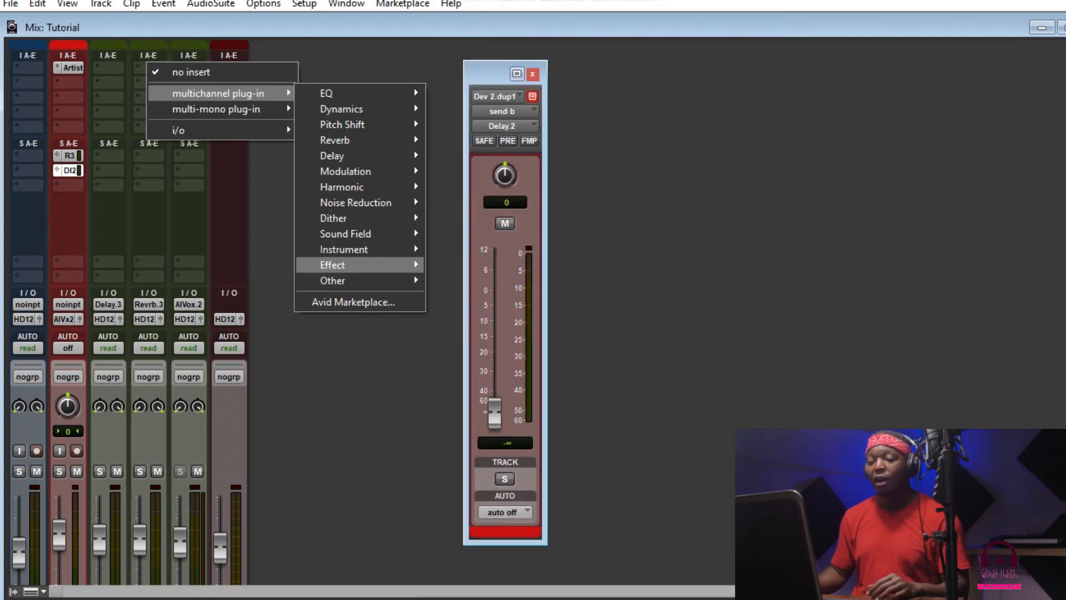
mouse_move(334, 140)
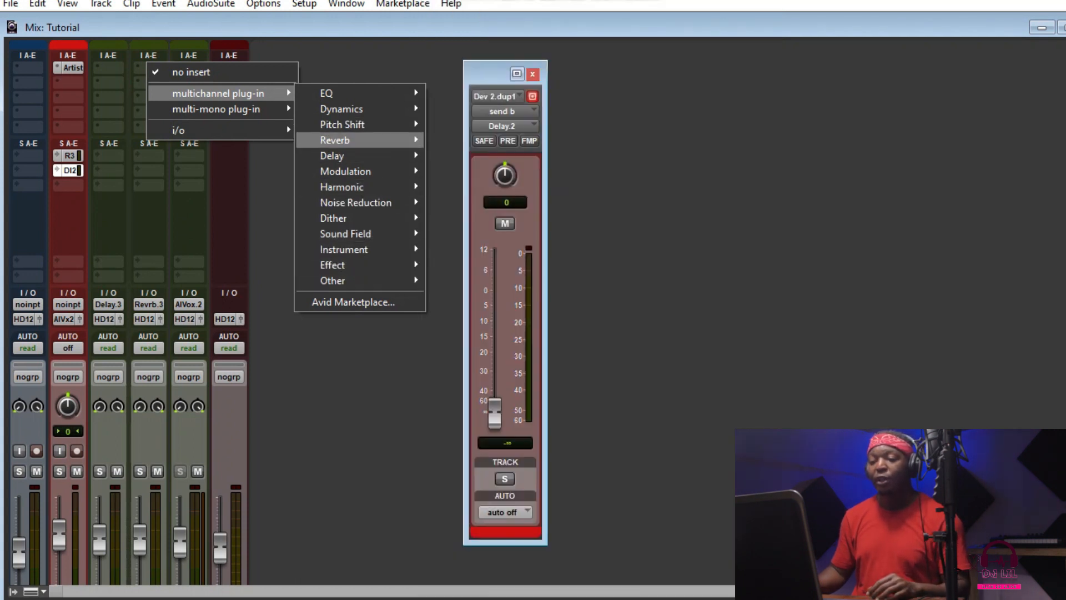
left_click(334, 140)
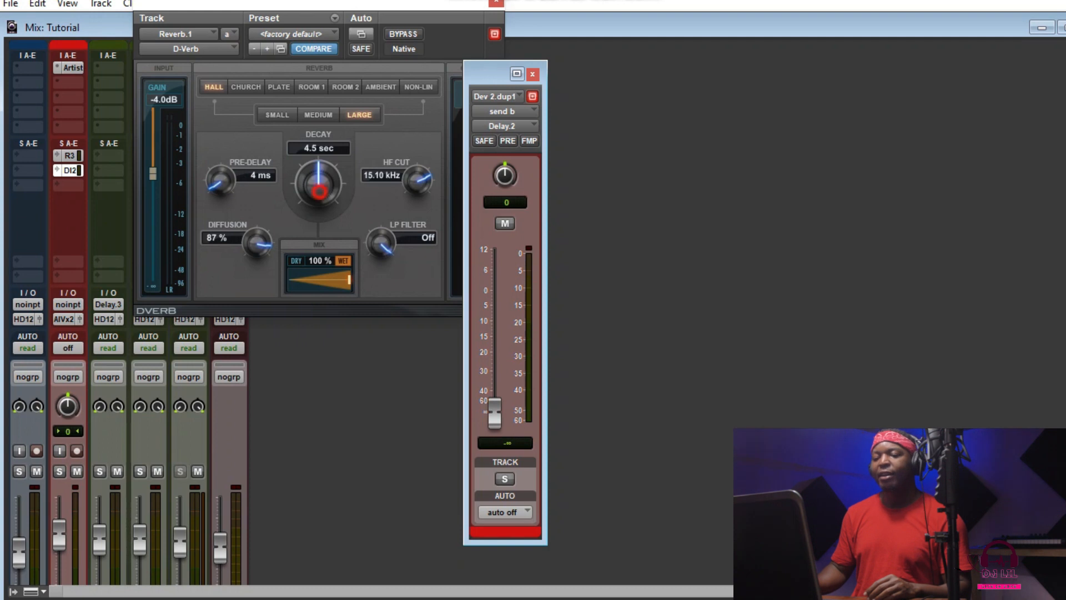
Load D-Verb's Large Room preset, then set it to a Small Ambient space
left_click_drag(319, 189, 323, 175)
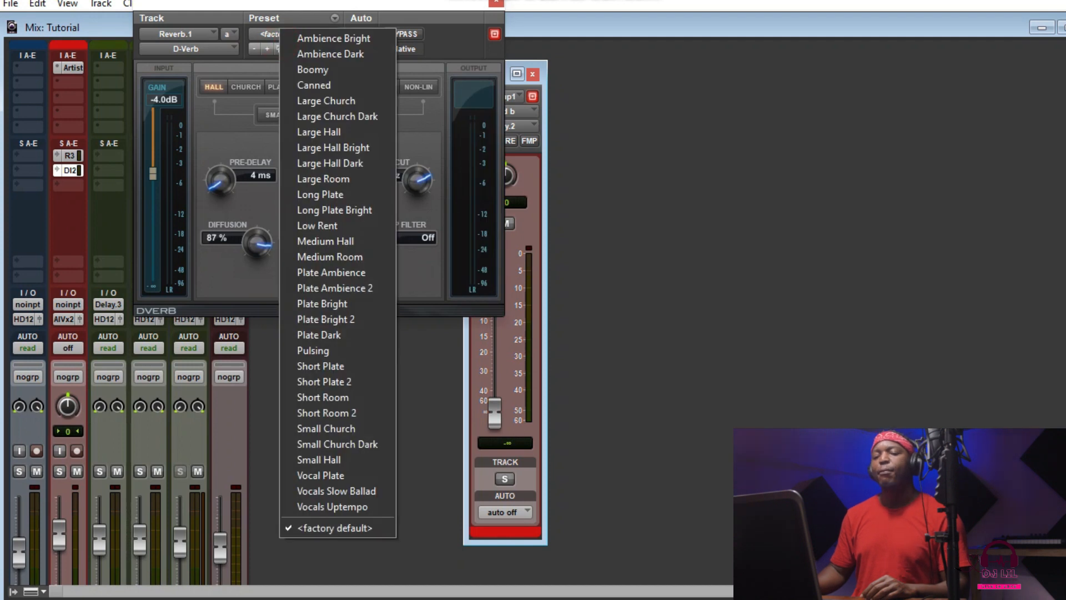
mouse_move(320, 194)
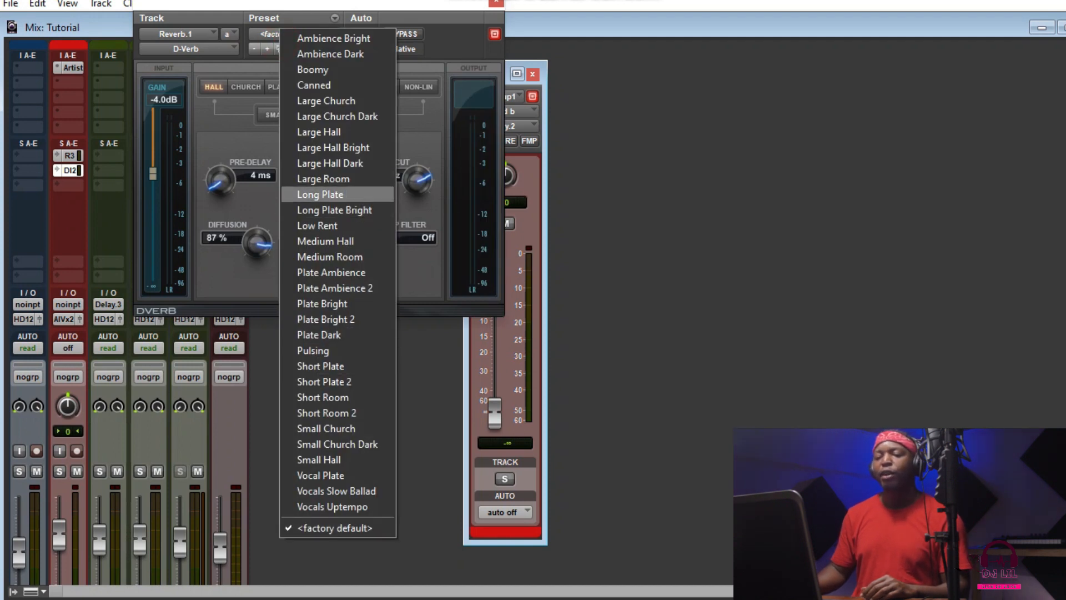
left_click(324, 179)
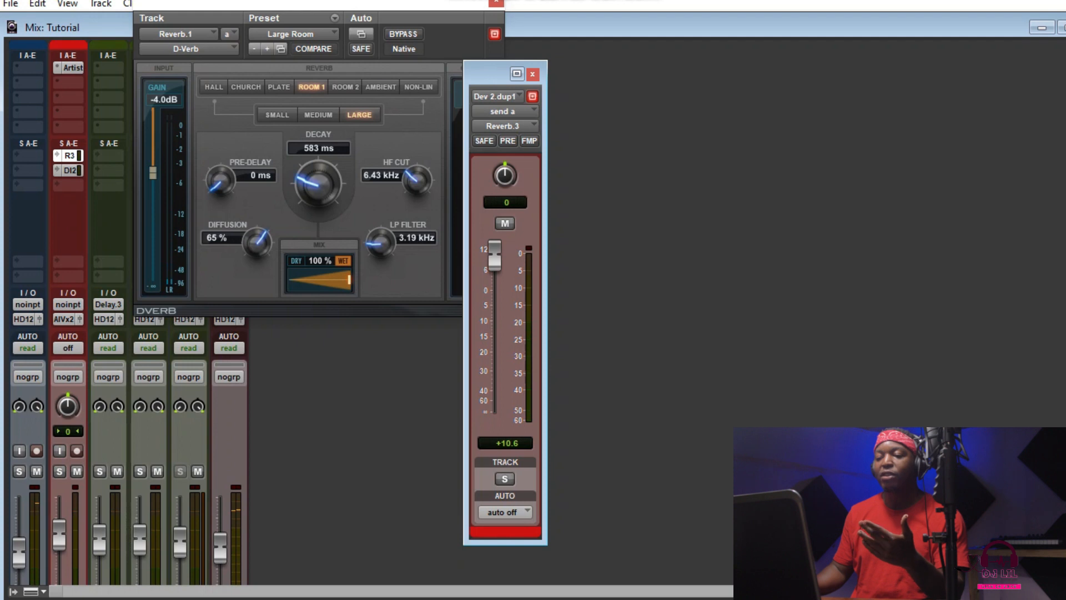
left_click(381, 86)
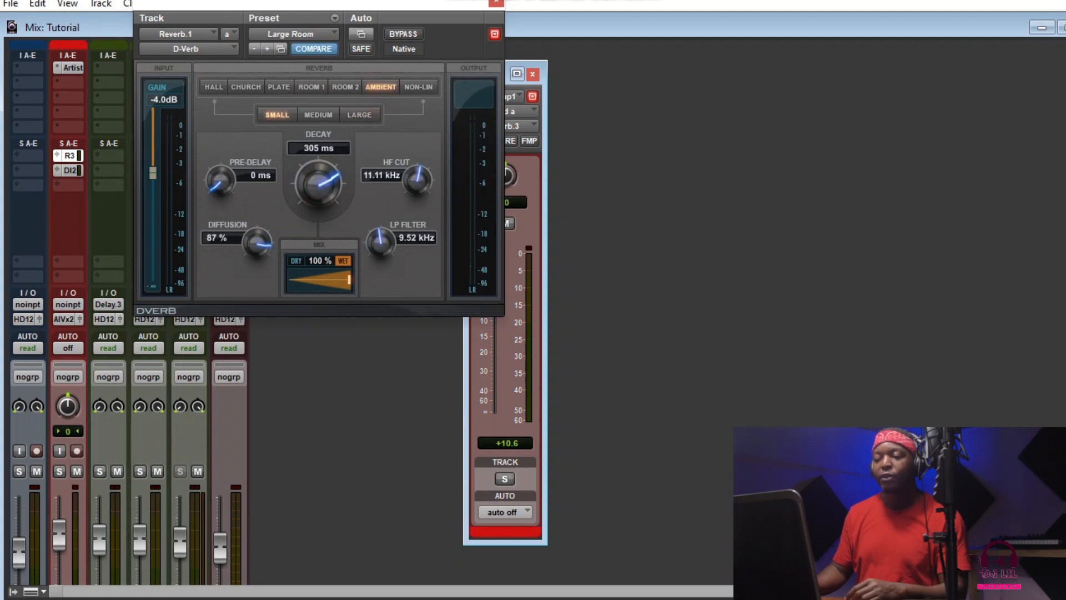